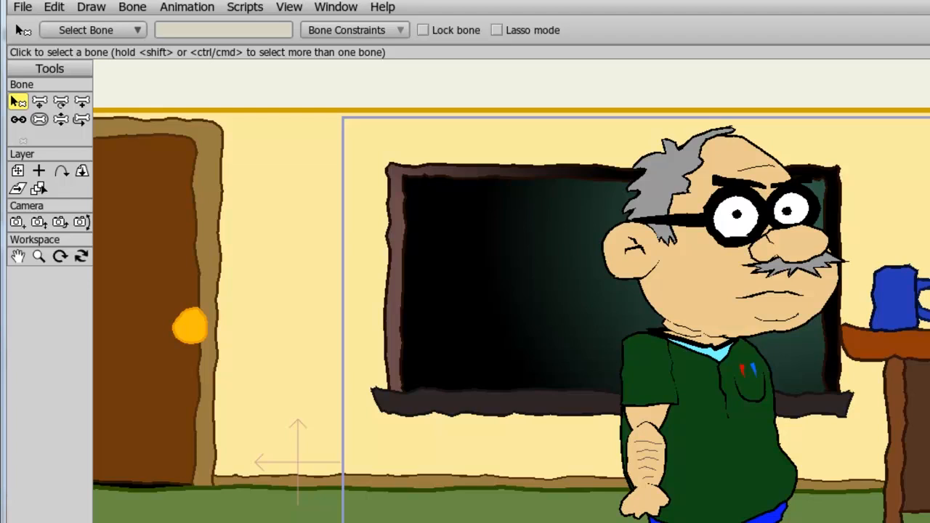
- Show the bundled Scripts list with the Handheld Camera and Orbit Camera scripts
{"action": "left_click", "coordinate": [244, 6]}
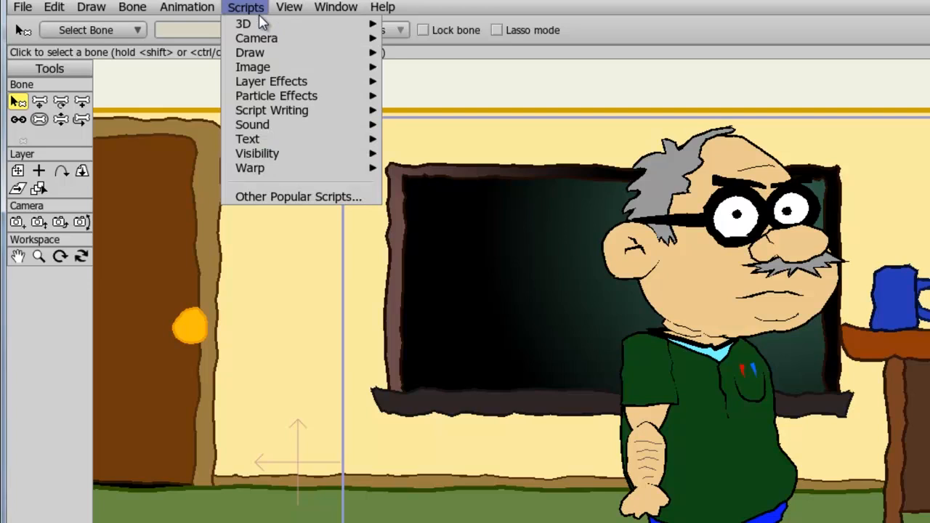
{"action": "mouse_move", "coordinate": [255, 38]}
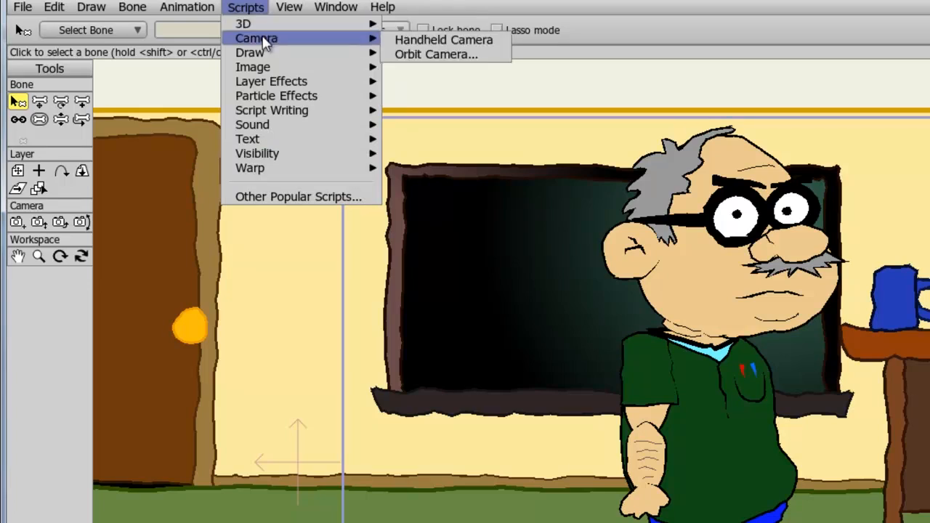
{"action": "mouse_move", "coordinate": [443, 41]}
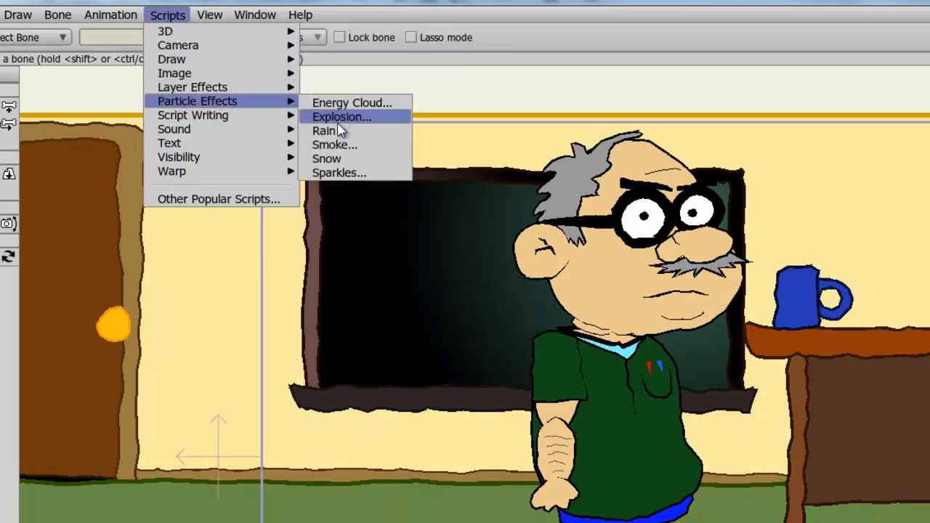
- Review the Particle Effects scripts (Energy Cloud, Explosion, Rain) and return to the scene
{"action": "left_click", "coordinate": [322, 131]}
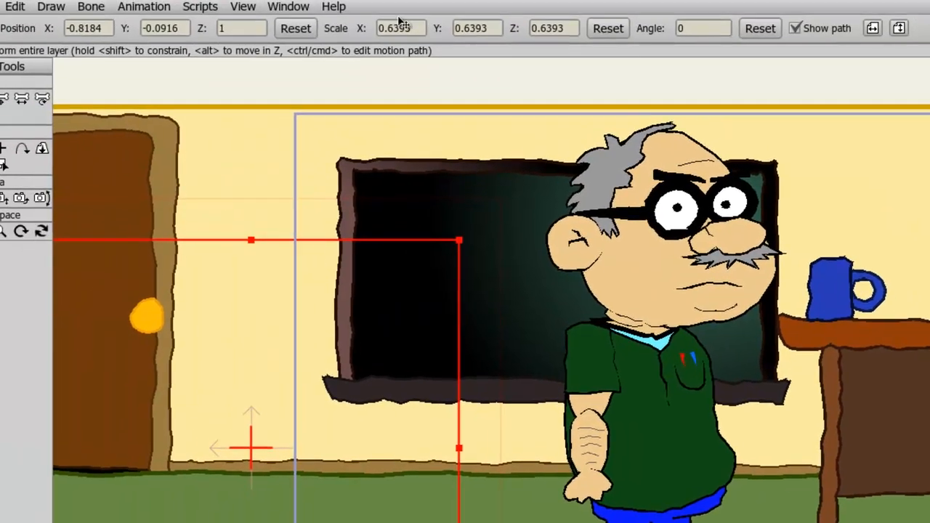
- Show the Draw, Image, Layer Effects and Sound scripts in the bundled Scripts list
{"action": "left_click", "coordinate": [207, 7]}
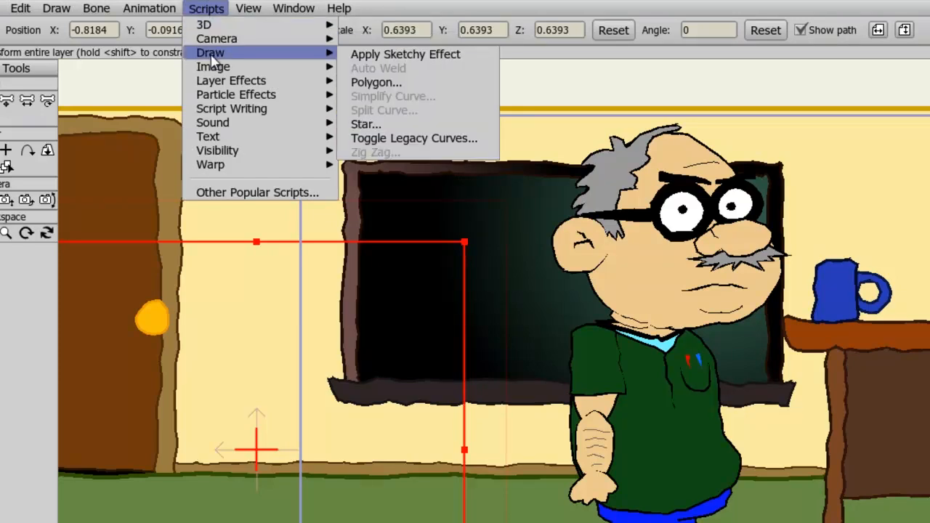
{"action": "mouse_move", "coordinate": [213, 66]}
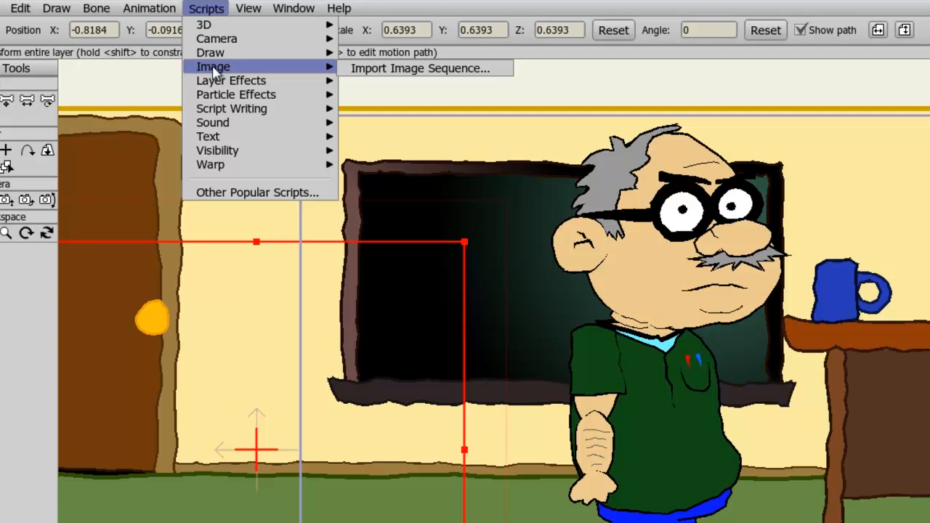
{"action": "mouse_move", "coordinate": [229, 80]}
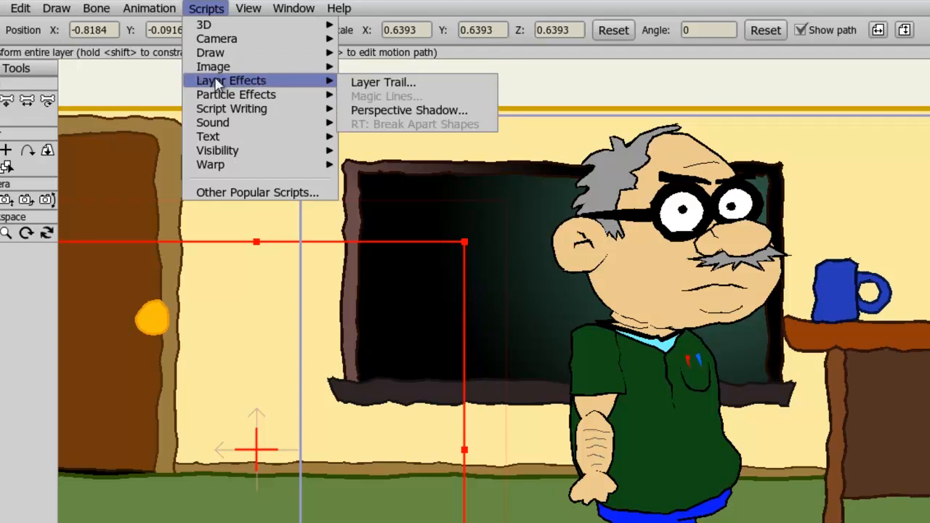
{"action": "mouse_move", "coordinate": [212, 122]}
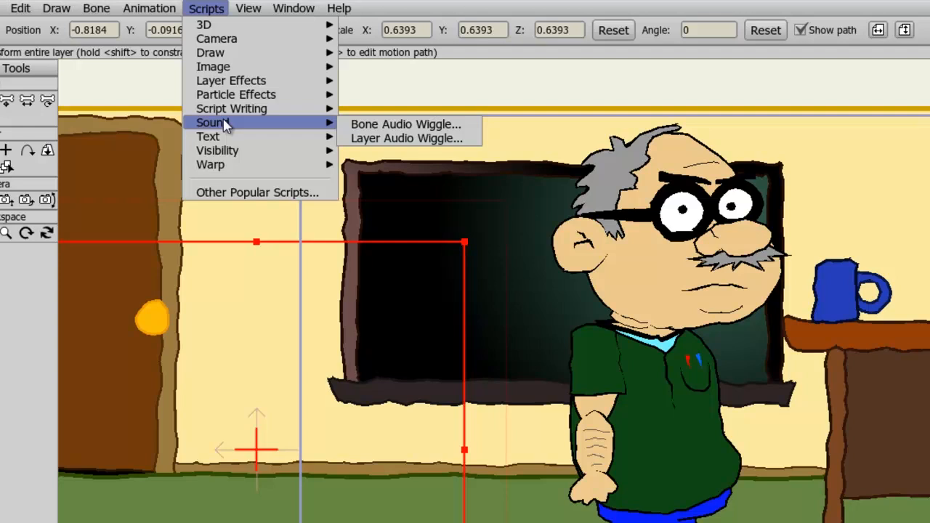
{"action": "mouse_move", "coordinate": [255, 191]}
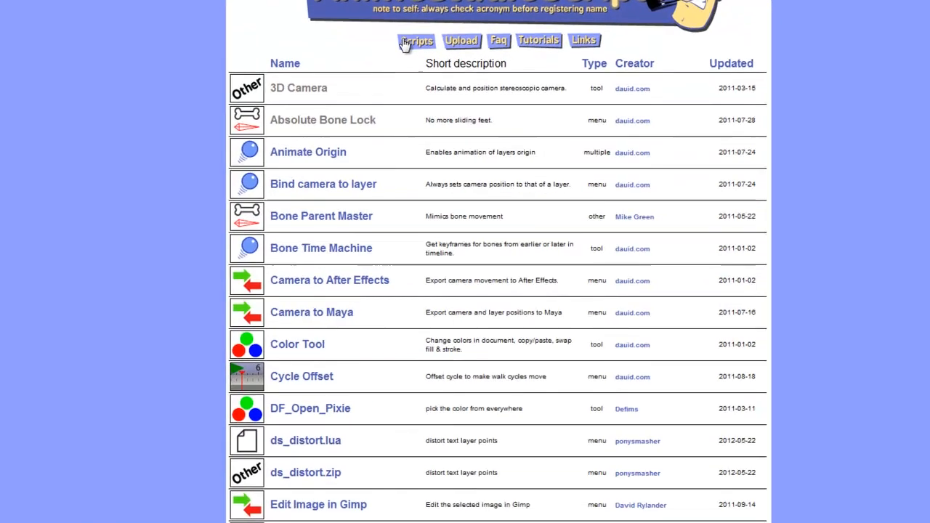
- Scroll the AnimeStudioScripts.com script table showing descriptions, types, creators and dates
{"action": "scroll", "scroll_direction": "up", "scroll_amount": 3}
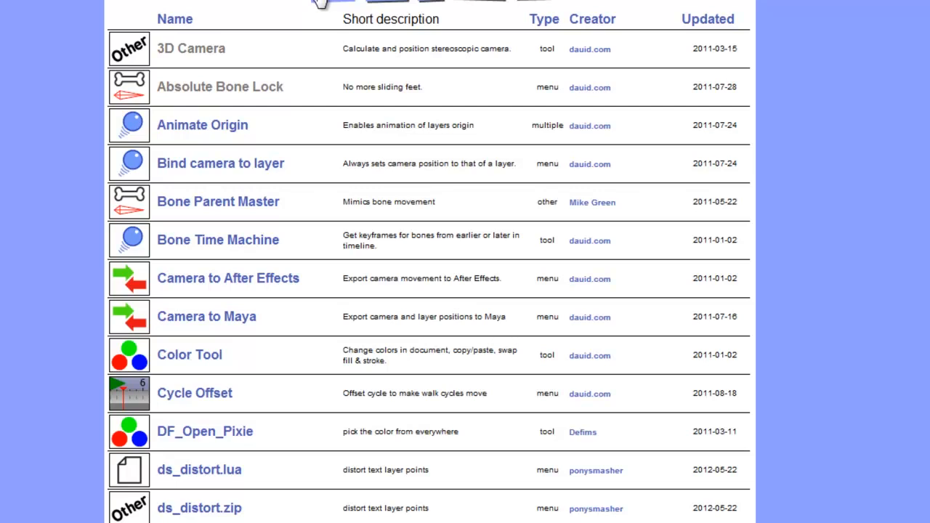
{"action": "mouse_move", "coordinate": [541, 81]}
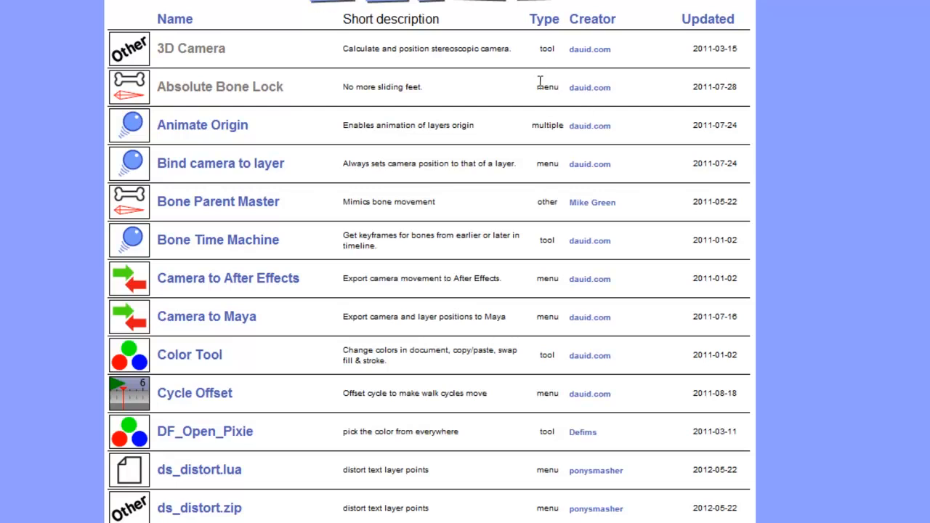
{"action": "mouse_move", "coordinate": [532, 130]}
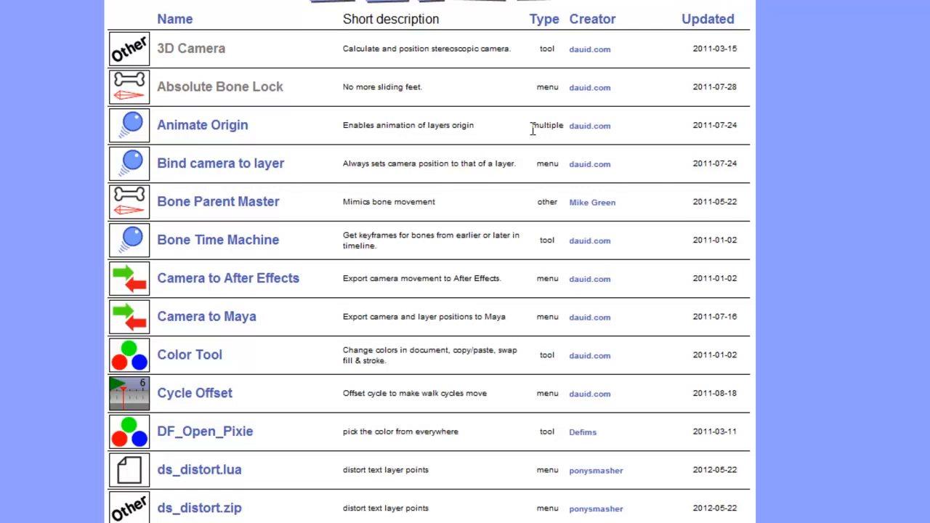
- Download the 3D Camera script's DS_3Dcamera1300216824.zip from its details page
{"action": "left_click", "coordinate": [190, 48]}
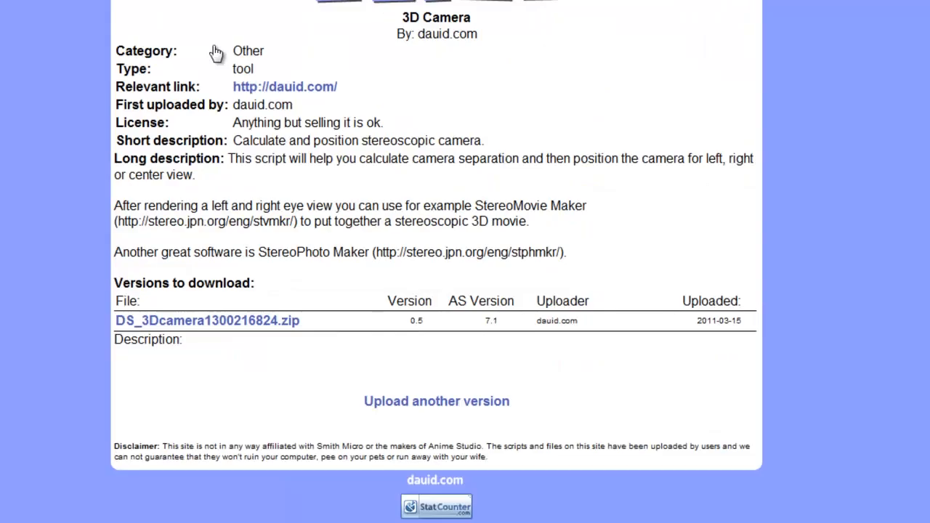
{"action": "mouse_move", "coordinate": [218, 52]}
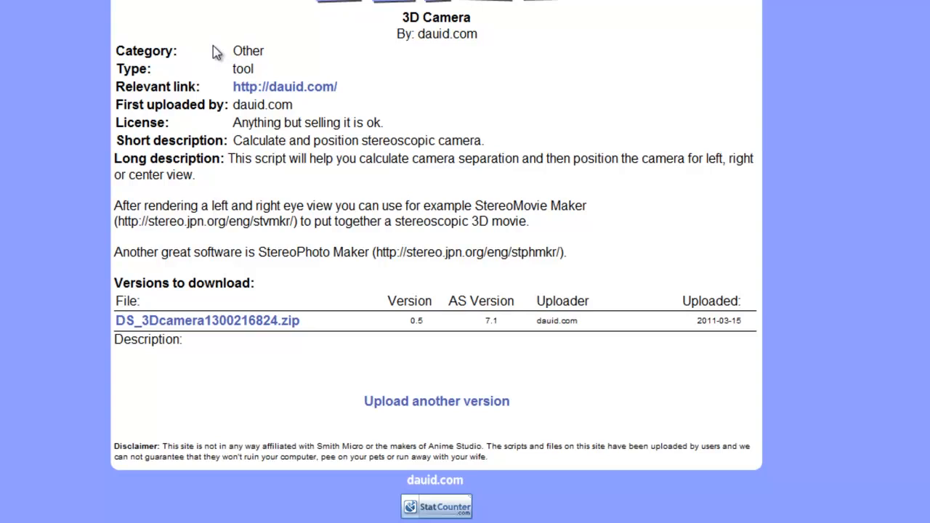
{"action": "mouse_move", "coordinate": [264, 331]}
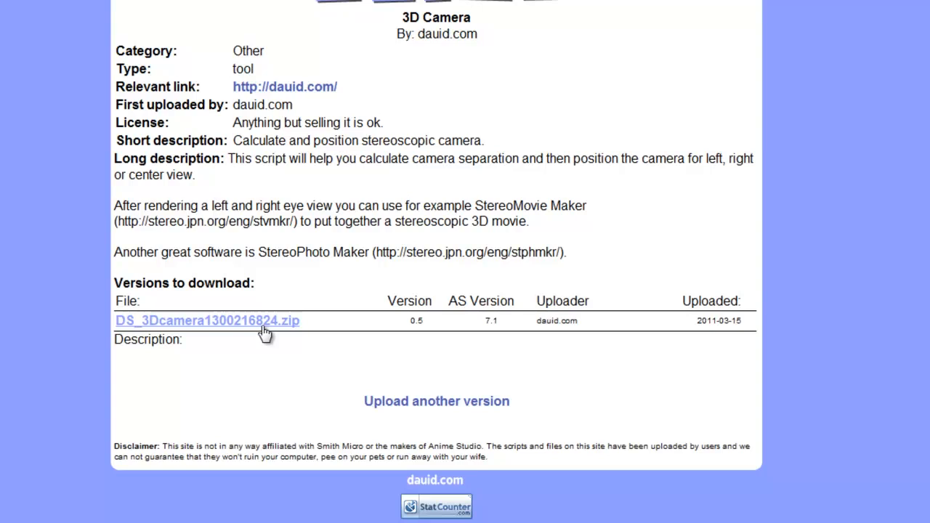
{"action": "left_click", "coordinate": [207, 321]}
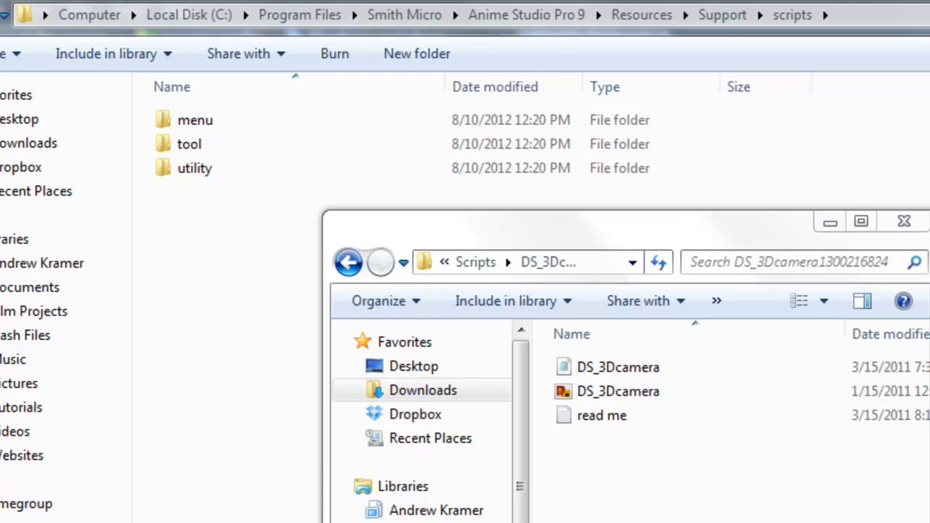
{"action": "mouse_move", "coordinate": [676, 491]}
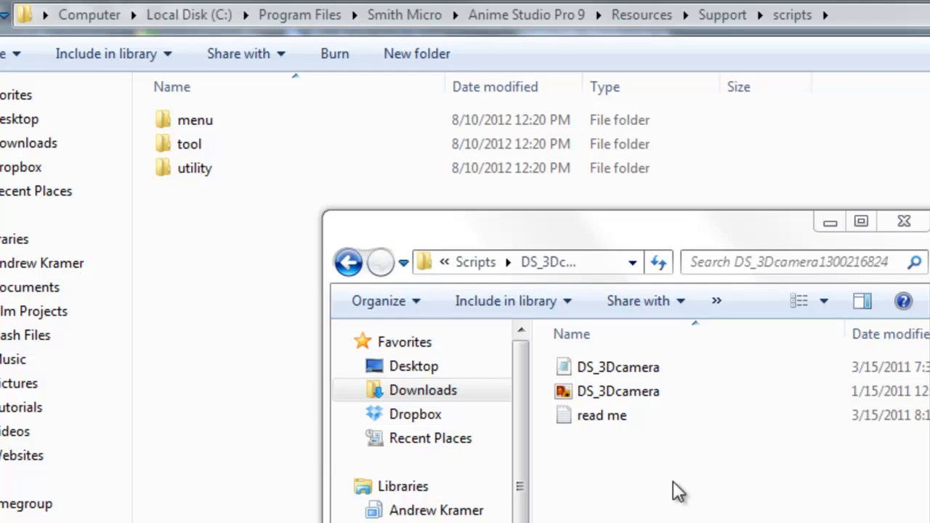
- Move the DS_3Dcamera files into Resources\Support\scripts\tool, approving administrator permission
{"action": "left_click", "coordinate": [618, 391]}
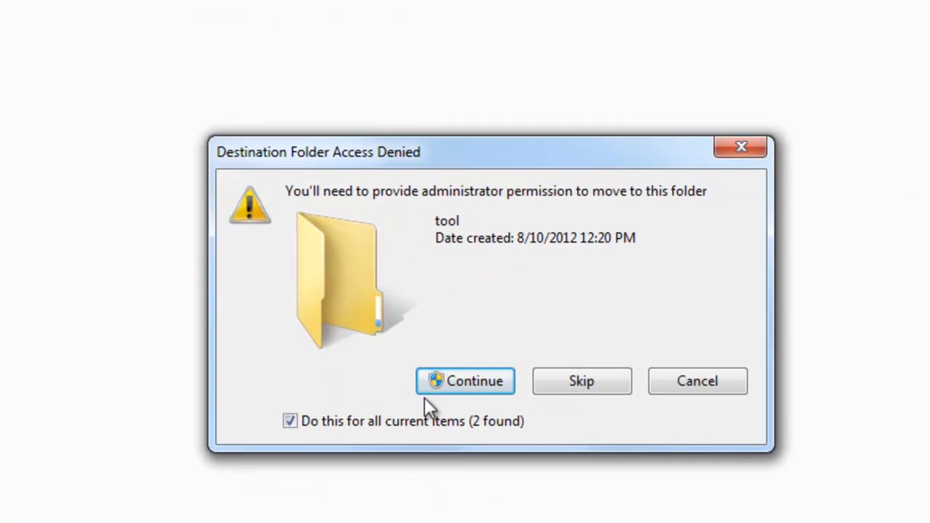
{"action": "left_click", "coordinate": [465, 380]}
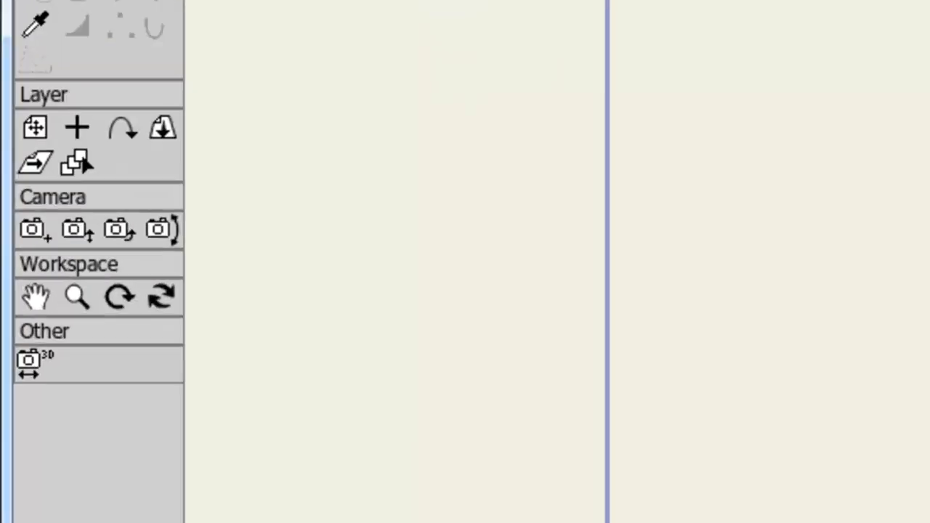
- Check the Tools panel's Other section for the newly installed 3D camera tool
{"action": "scroll", "scroll_direction": "down", "scroll_amount": 3}
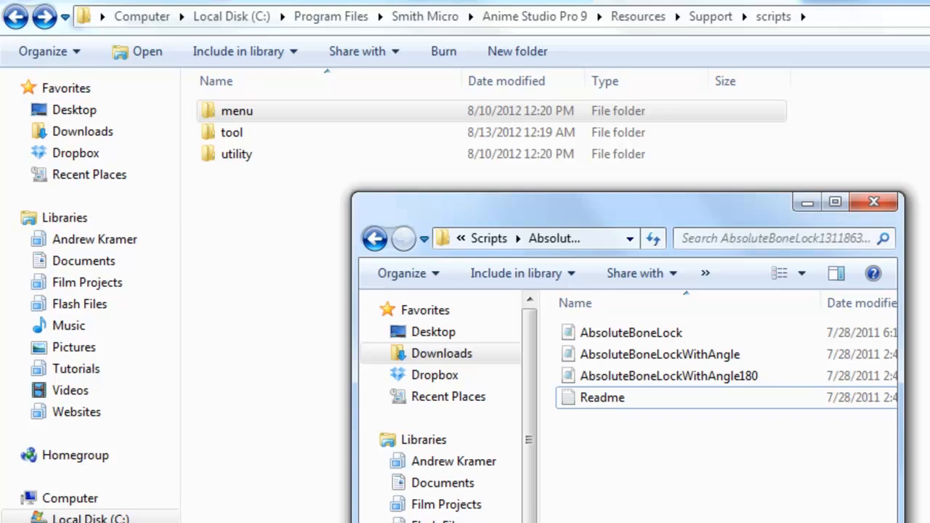
{"action": "mouse_move", "coordinate": [283, 263]}
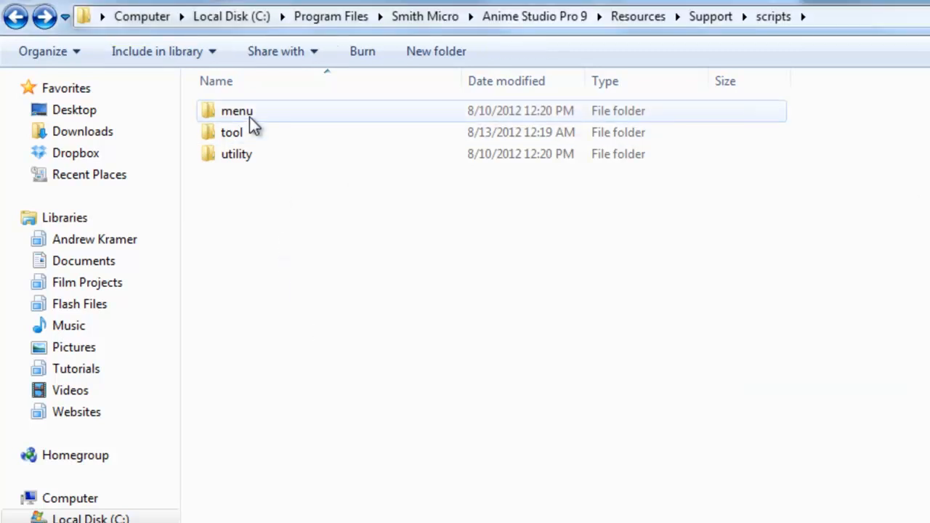
- Create a new folder named 'My Scripts' inside the scripts menu folder
{"action": "double_click", "coordinate": [237, 110]}
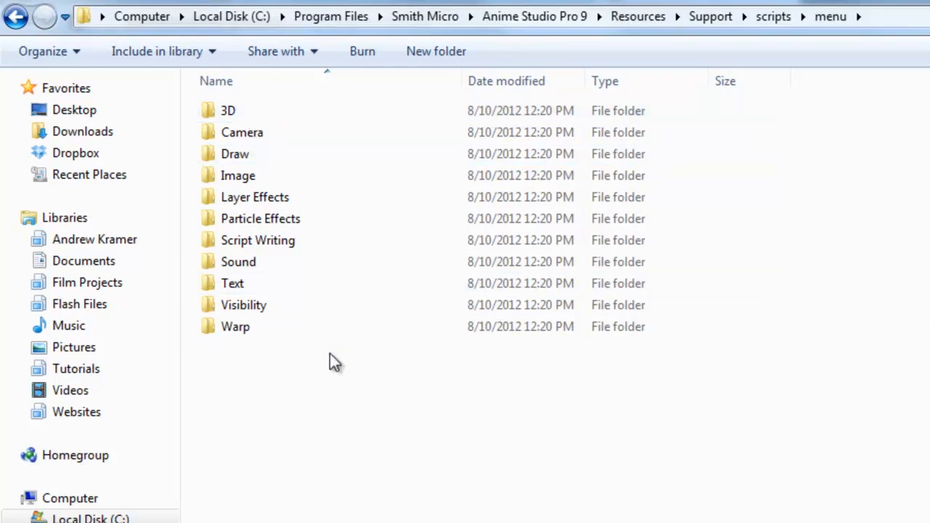
{"action": "mouse_move", "coordinate": [313, 404]}
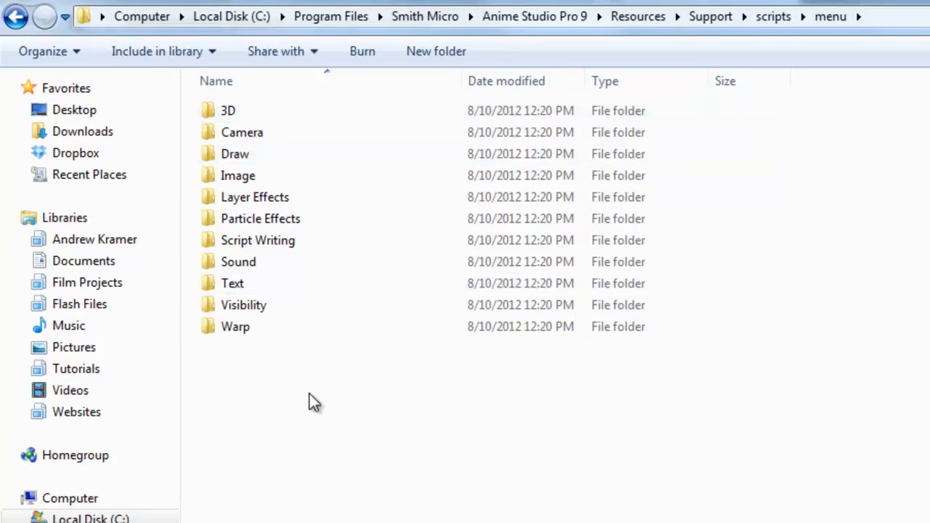
{"action": "right_click", "coordinate": [312, 400]}
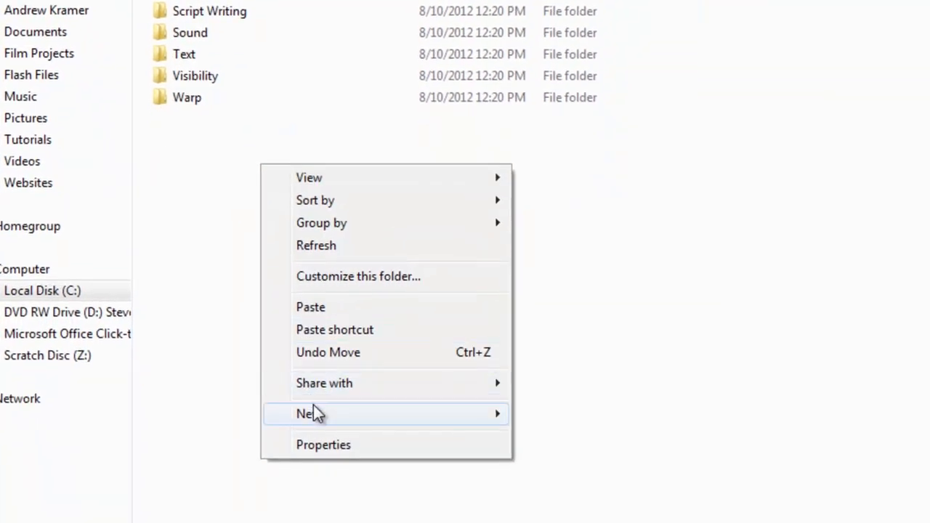
{"action": "left_click", "coordinate": [313, 413]}
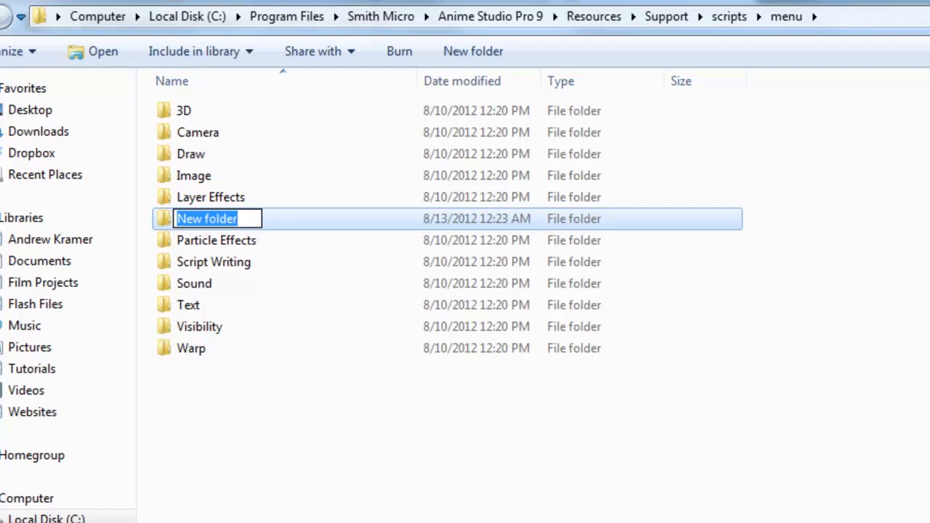
{"action": "type", "text": "My Sc"}
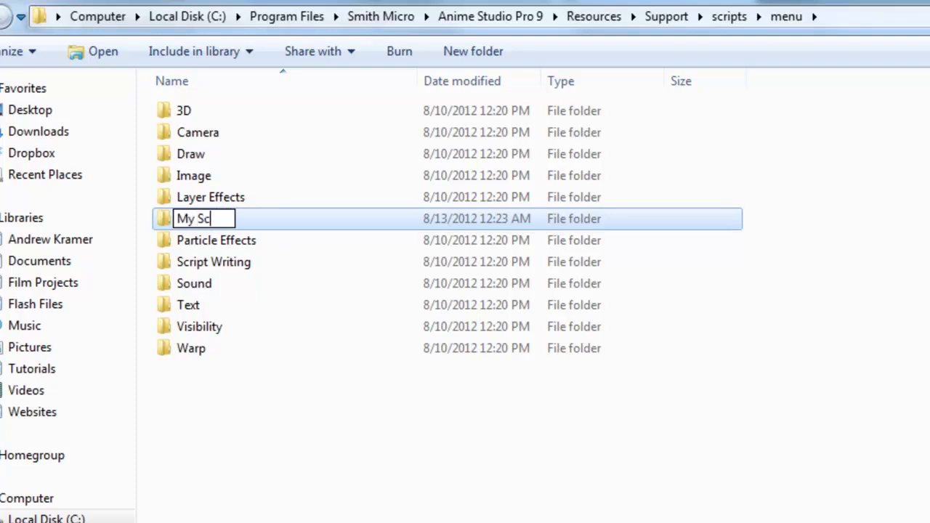
{"action": "type", "text": "ripts"}
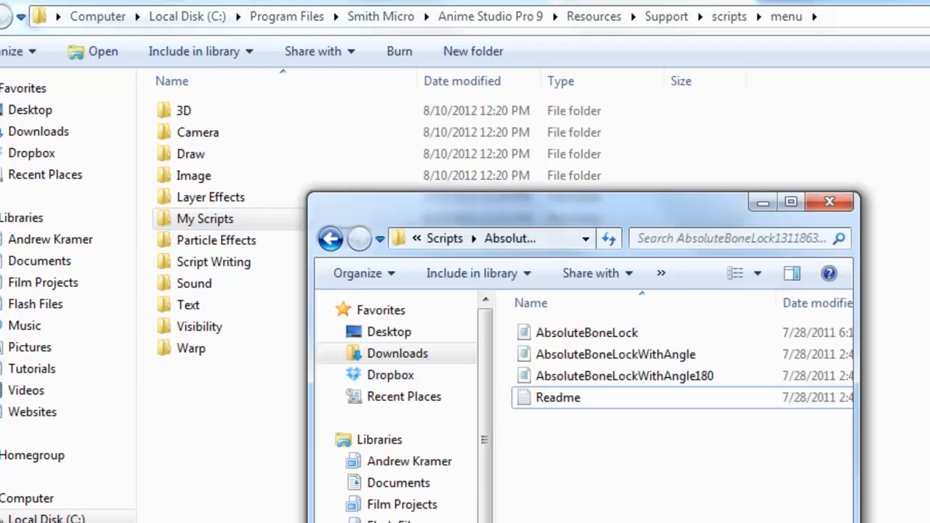
- Move the AbsoluteBoneLock script files into My Scripts, approving administrator permission
{"action": "left_click", "coordinate": [557, 398]}
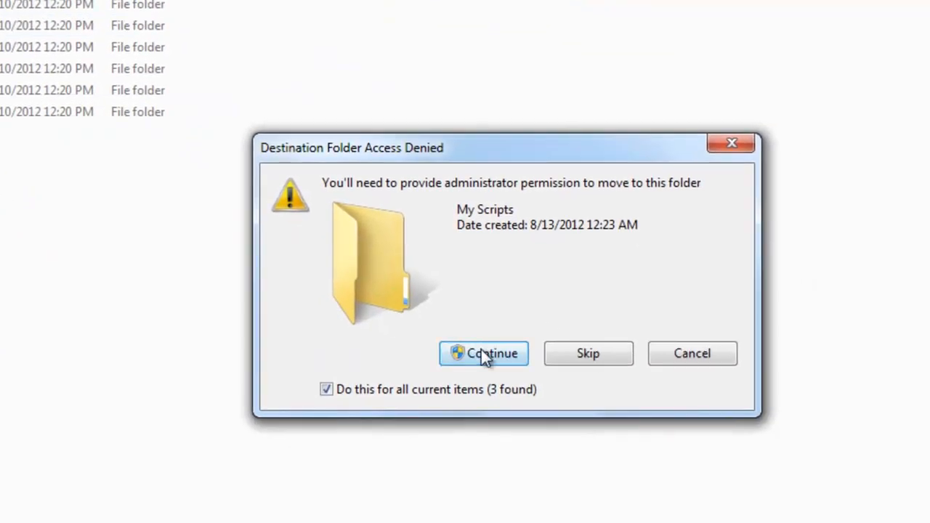
{"action": "left_click", "coordinate": [484, 353]}
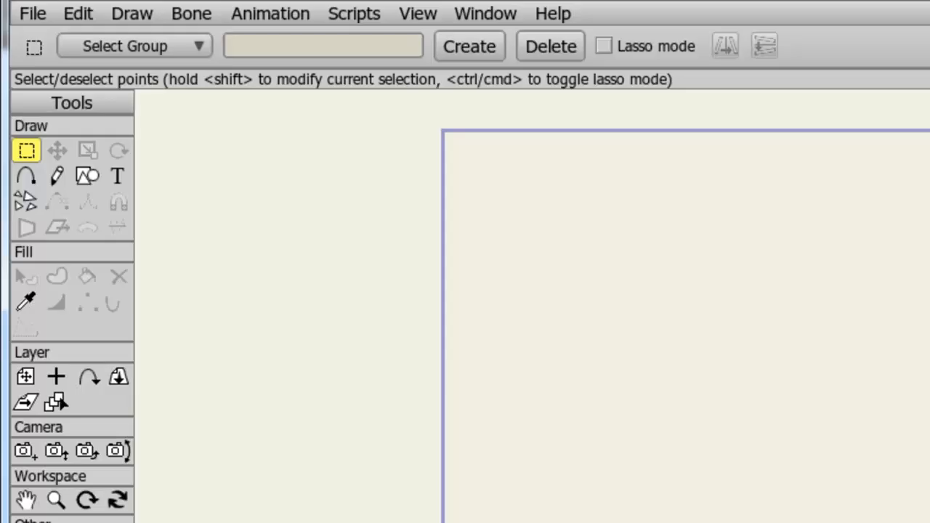
{"action": "mouse_move", "coordinate": [374, 31]}
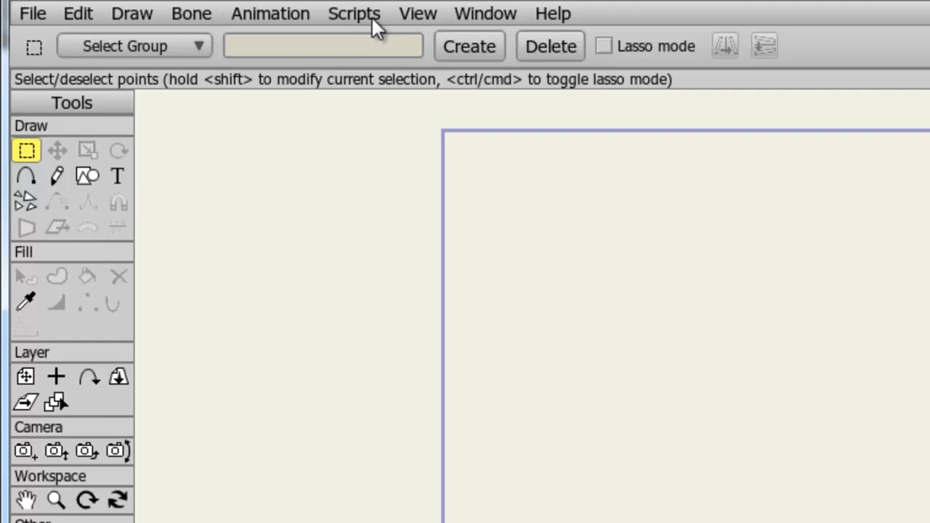
- Confirm the new My Scripts category appears in Anime Studio's Scripts list
{"action": "left_click", "coordinate": [355, 14]}
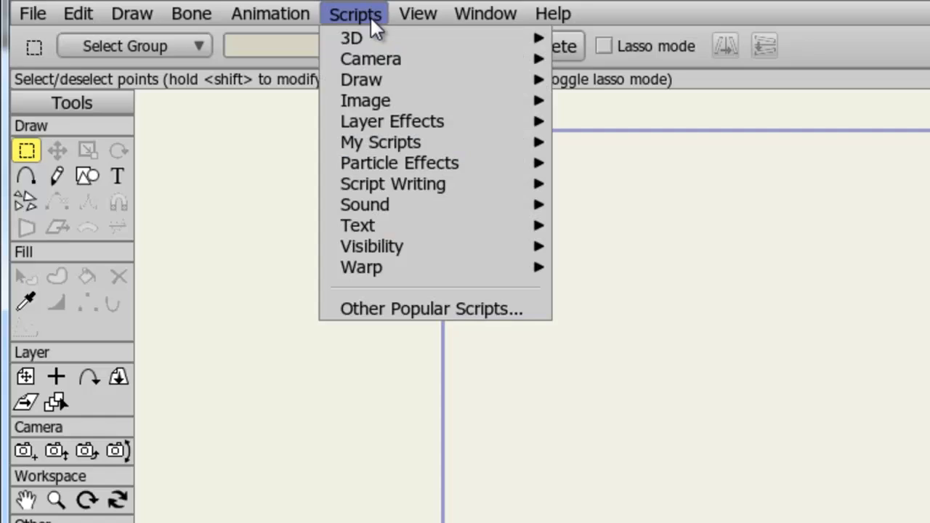
{"action": "mouse_move", "coordinate": [381, 143]}
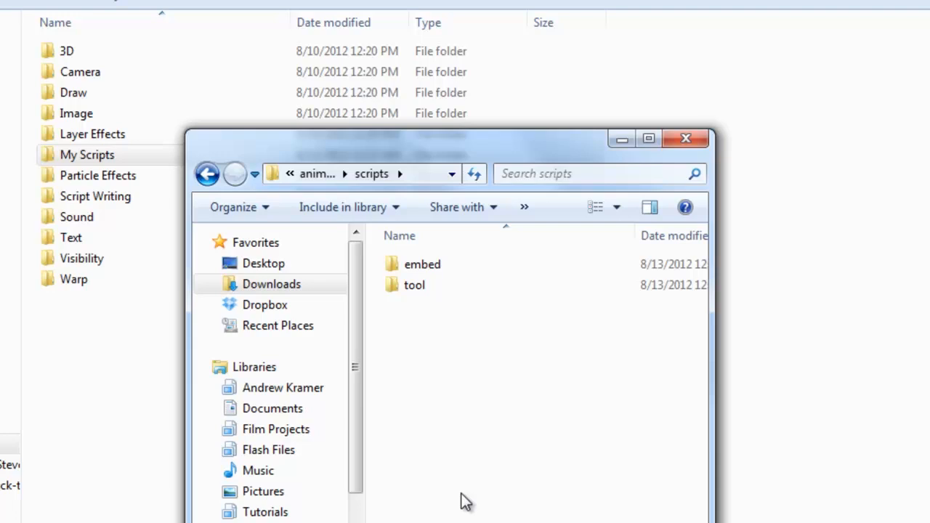
- View the animateorigin Lua code from the embed subfolder in Notepad
{"action": "double_click", "coordinate": [421, 264]}
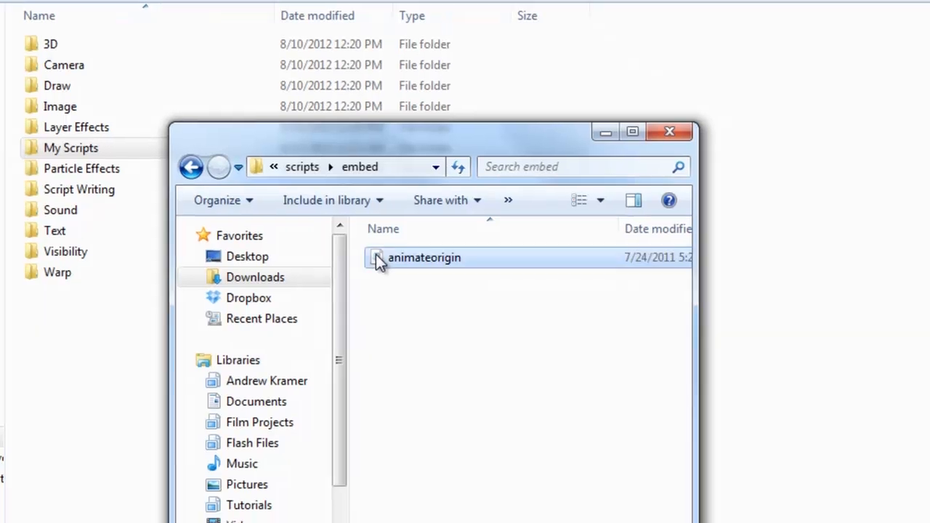
{"action": "double_click", "coordinate": [424, 257]}
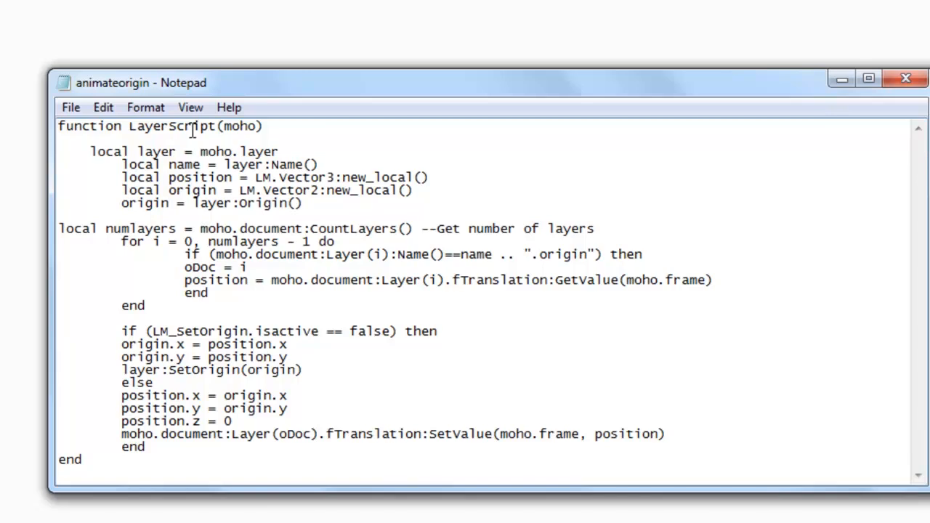
{"action": "left_click", "coordinate": [60, 125]}
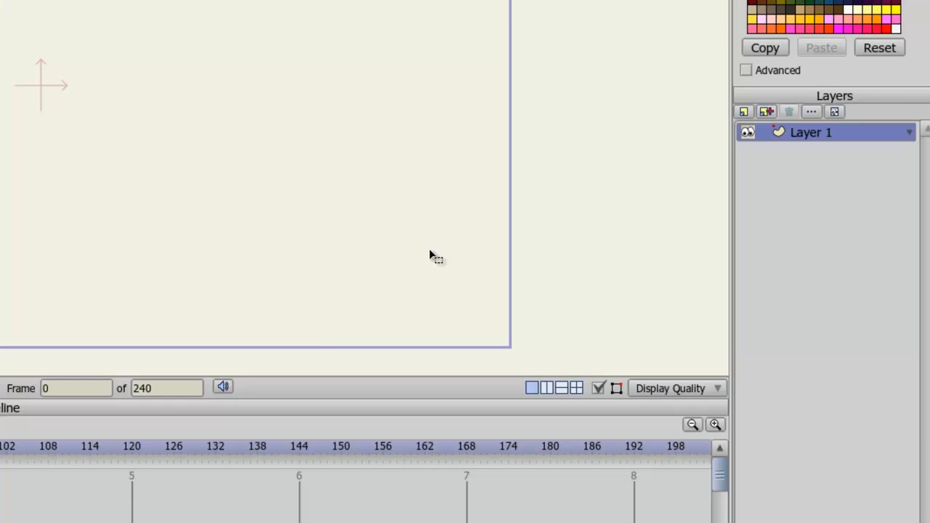
{"action": "mouse_move", "coordinate": [821, 152]}
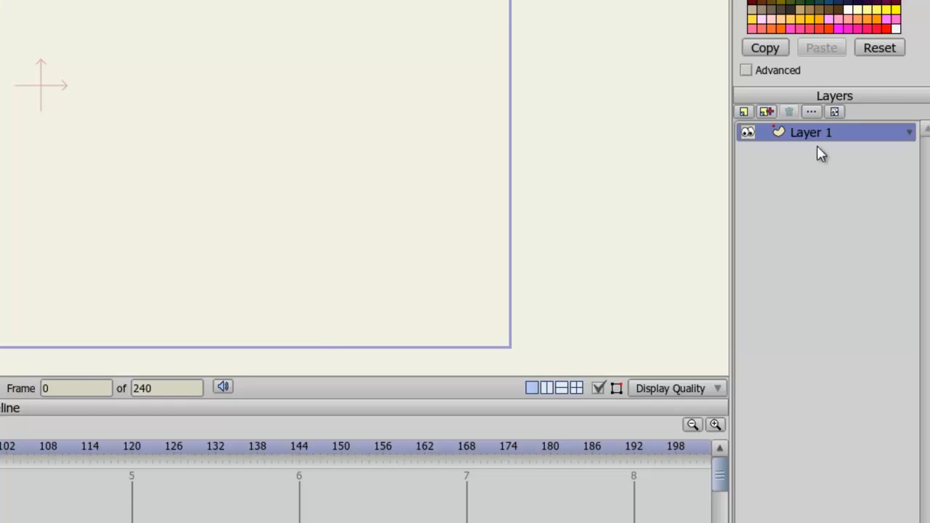
- Enable an embedded script file on Layer 1 and assign animateorigin to it
{"action": "double_click", "coordinate": [811, 132]}
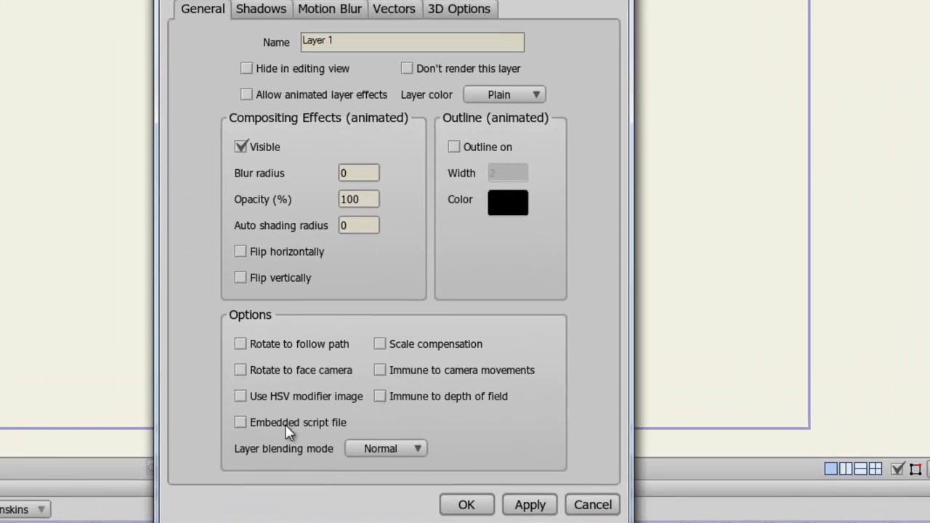
{"action": "left_click", "coordinate": [240, 422]}
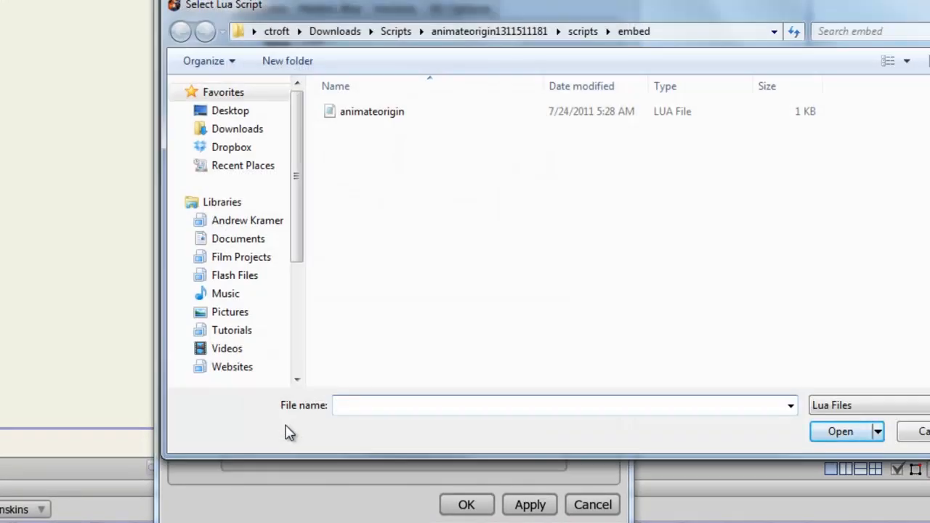
{"action": "left_click", "coordinate": [372, 110]}
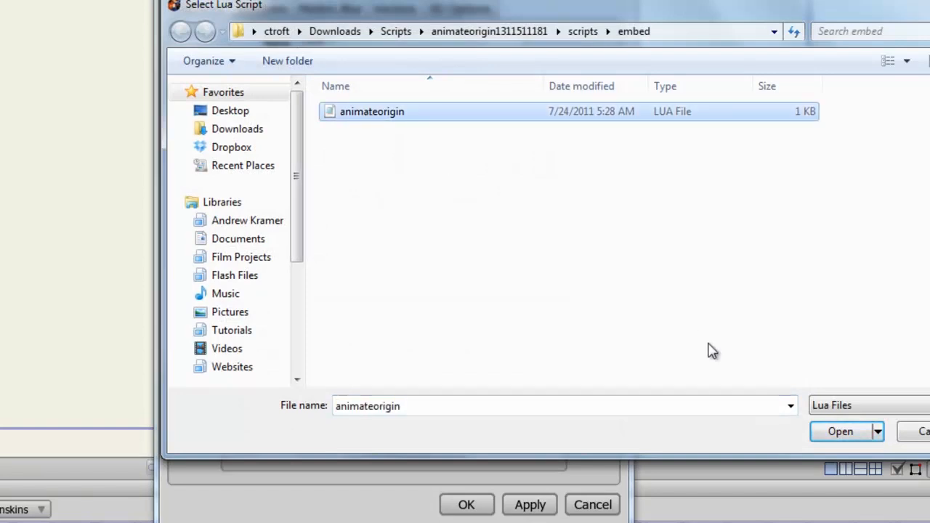
{"action": "left_click", "coordinate": [840, 430]}
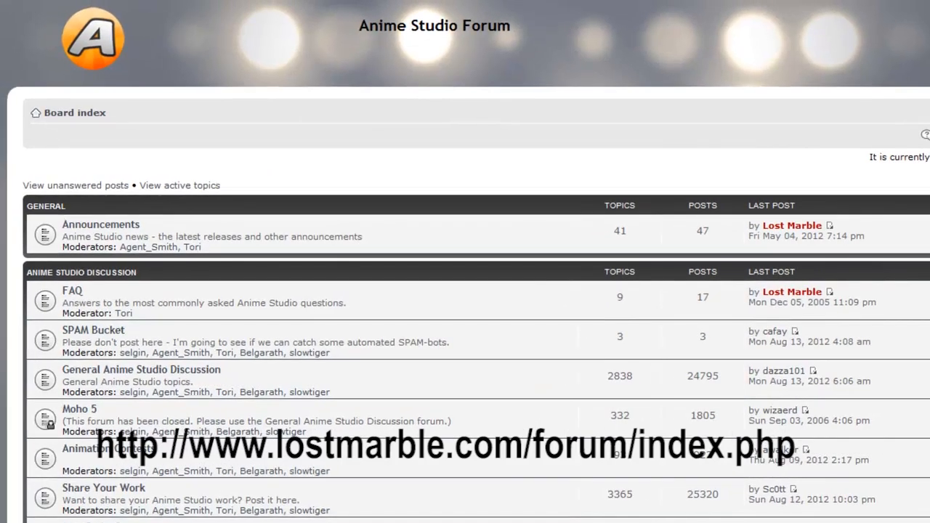
- Reach the Scripting board's topic list, including Embedded Scripts, from the forum index
{"action": "scroll", "scroll_direction": "down", "scroll_amount": 3}
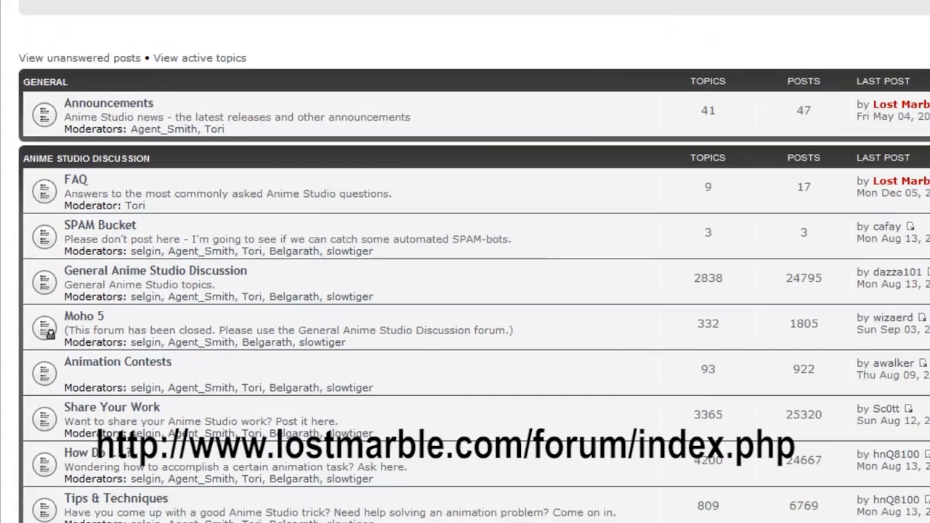
{"action": "scroll", "scroll_direction": "down", "scroll_amount": 3}
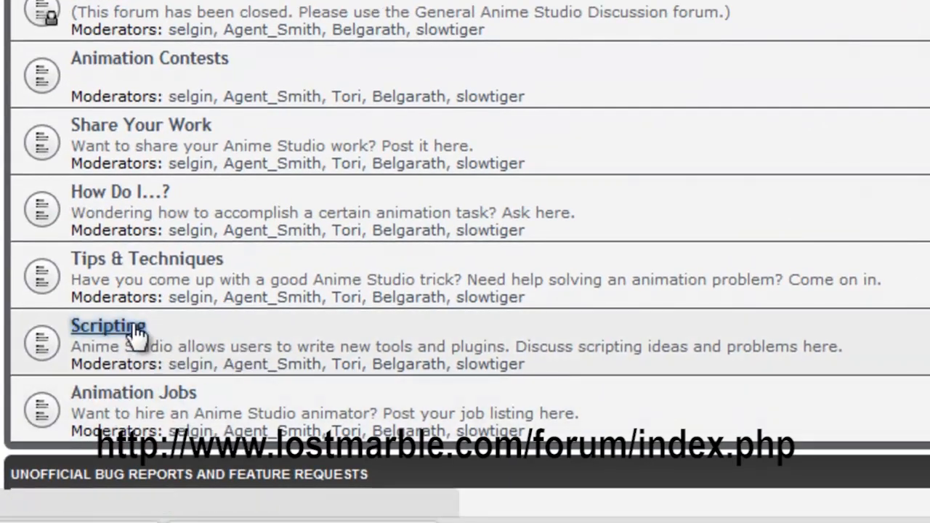
{"action": "left_click", "coordinate": [108, 326]}
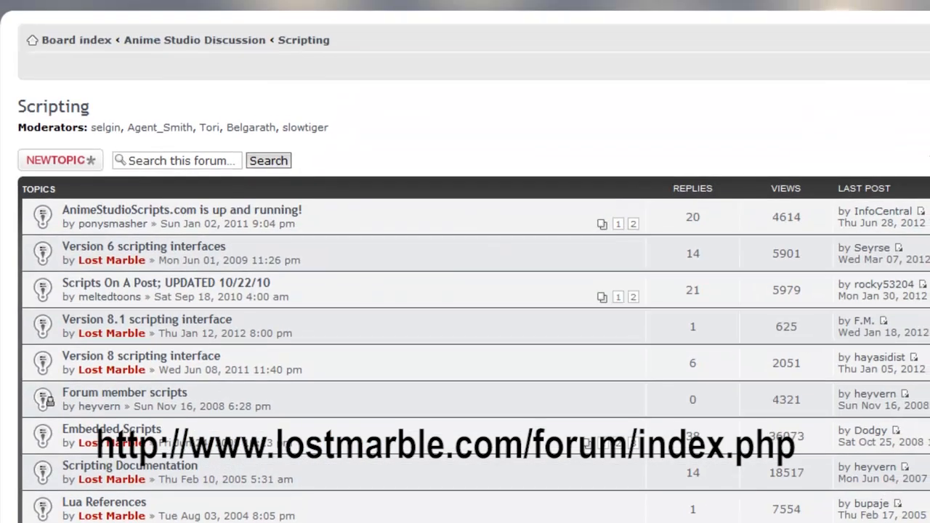